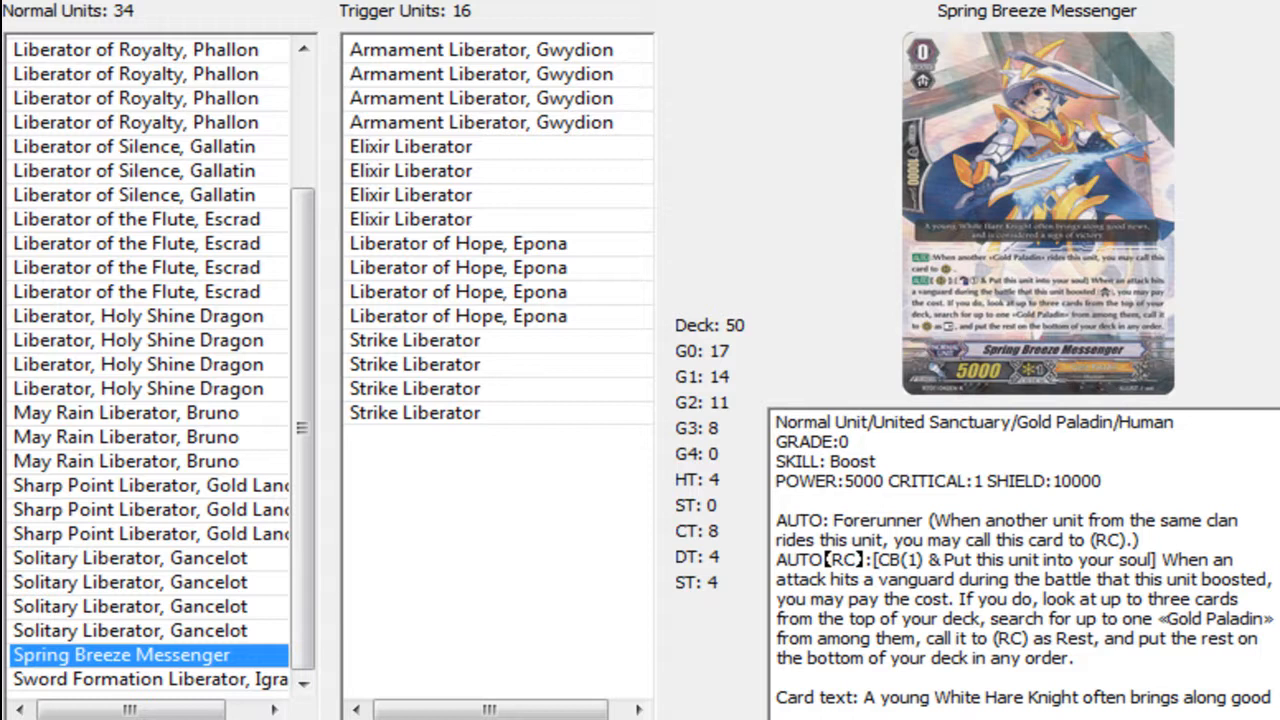
Preview Liberator, Holy Shine Dragon's card image and skill text, then select Solitary Liberator, Gancelot.
click(140, 340)
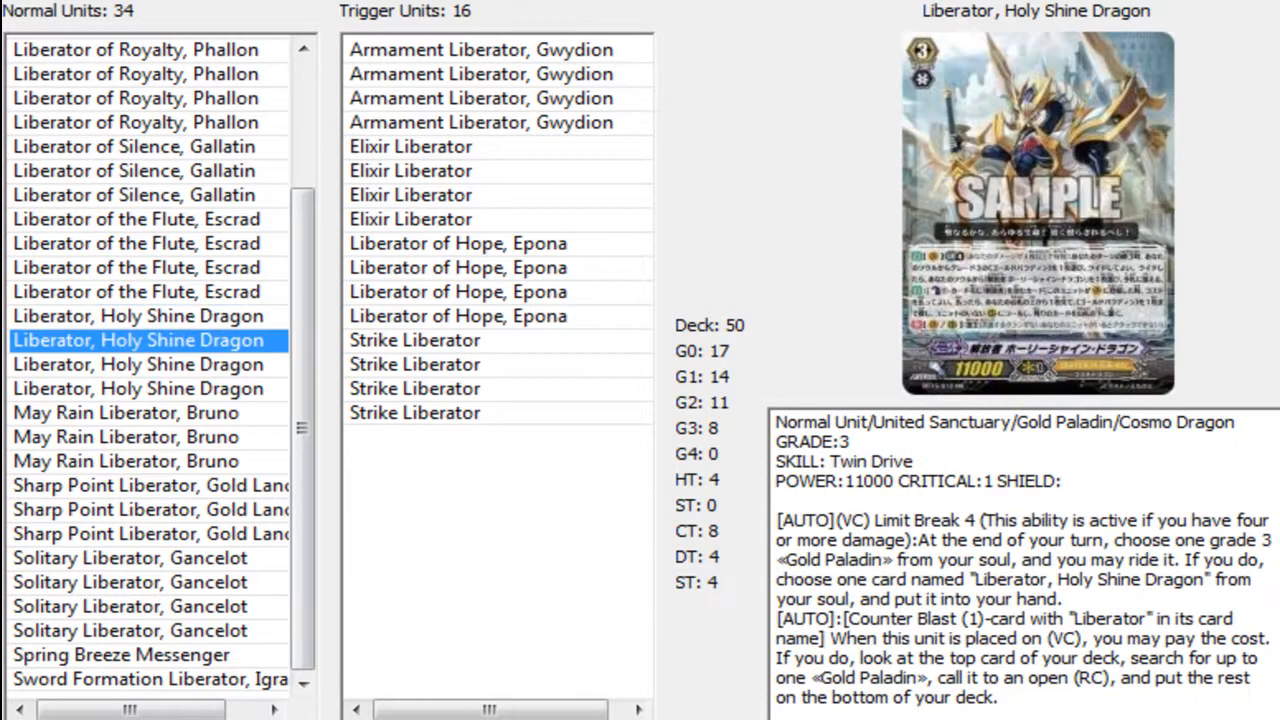
click(140, 316)
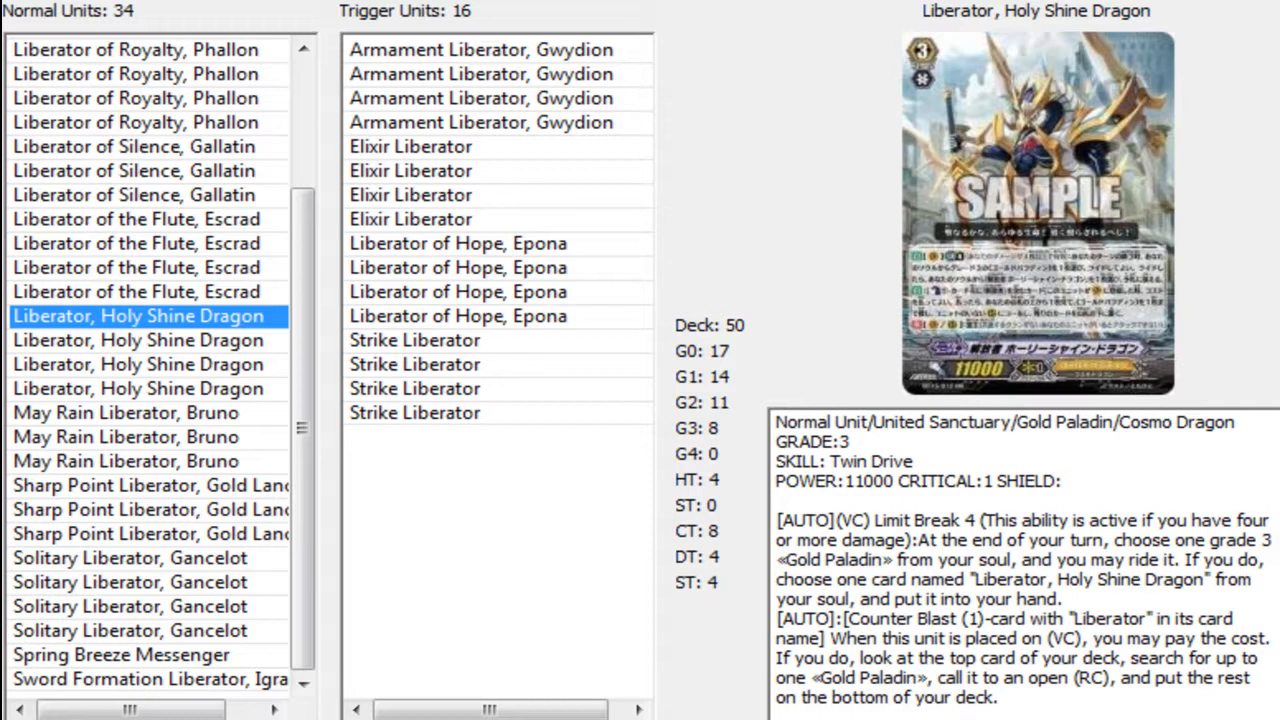
scroll(down, 3)
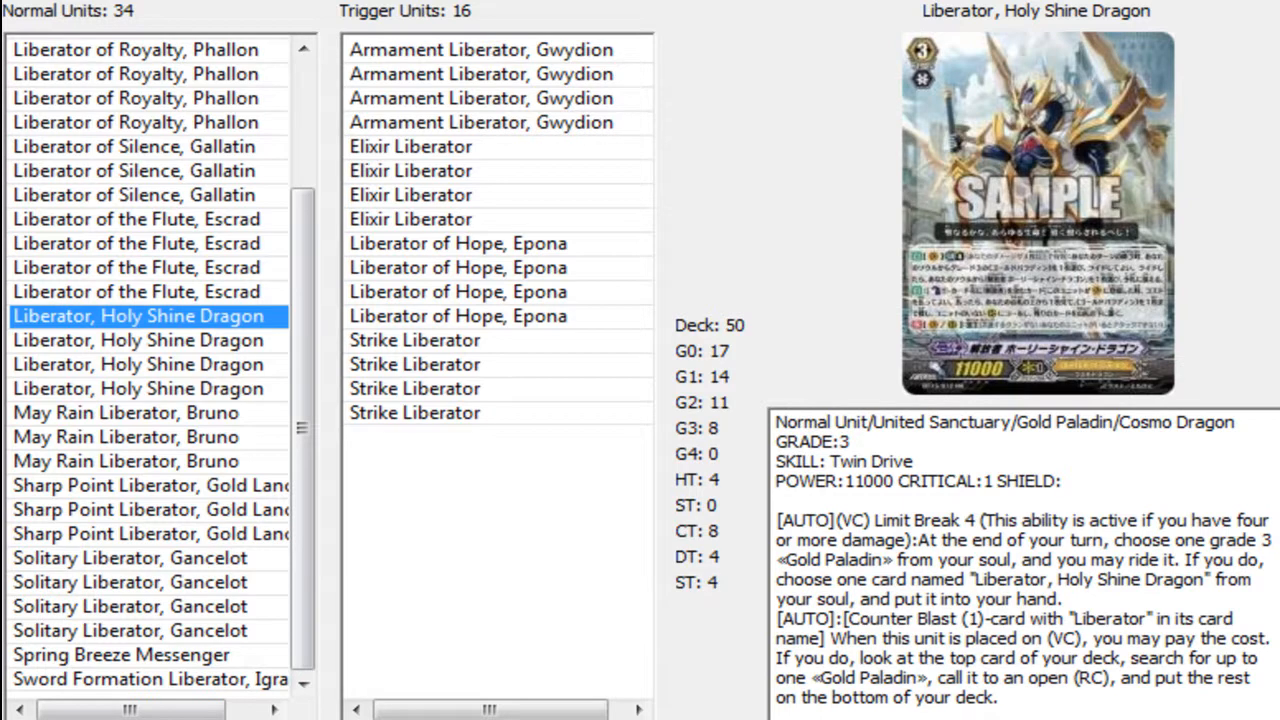
click(130, 606)
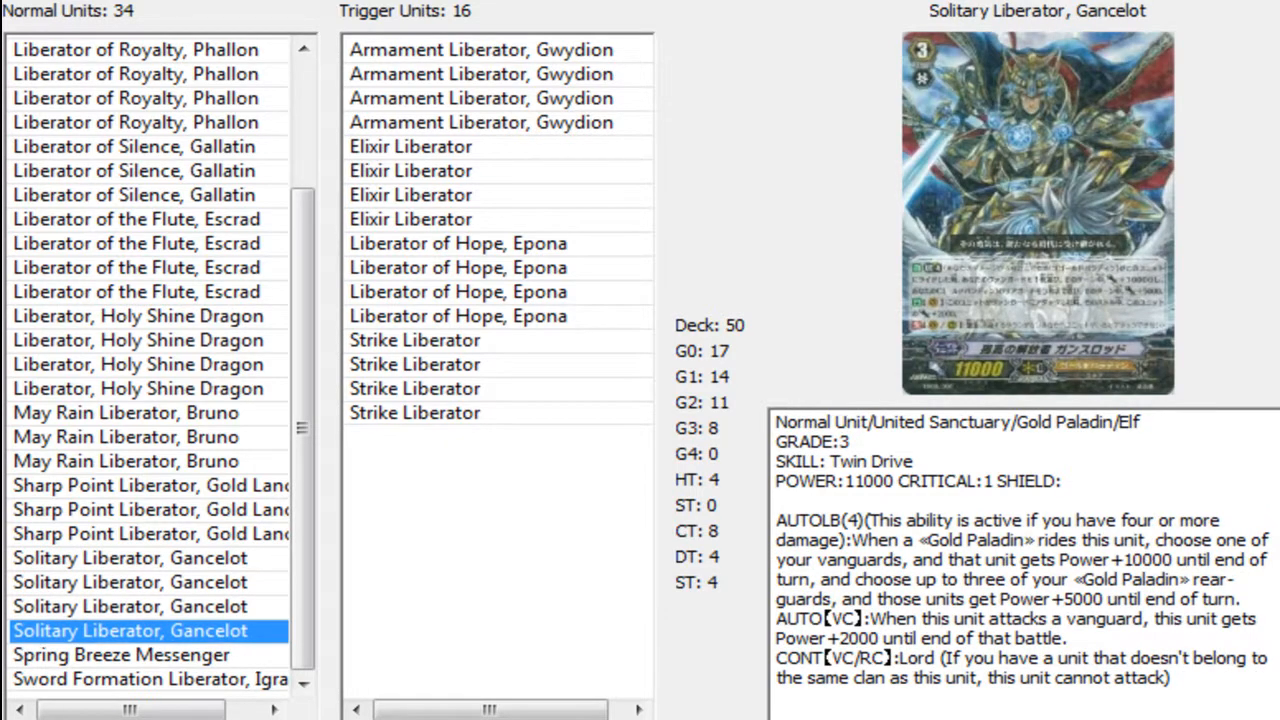
Keep Solitary Liberator, Gancelot's card image and skill text displayed for reading.
click(140, 316)
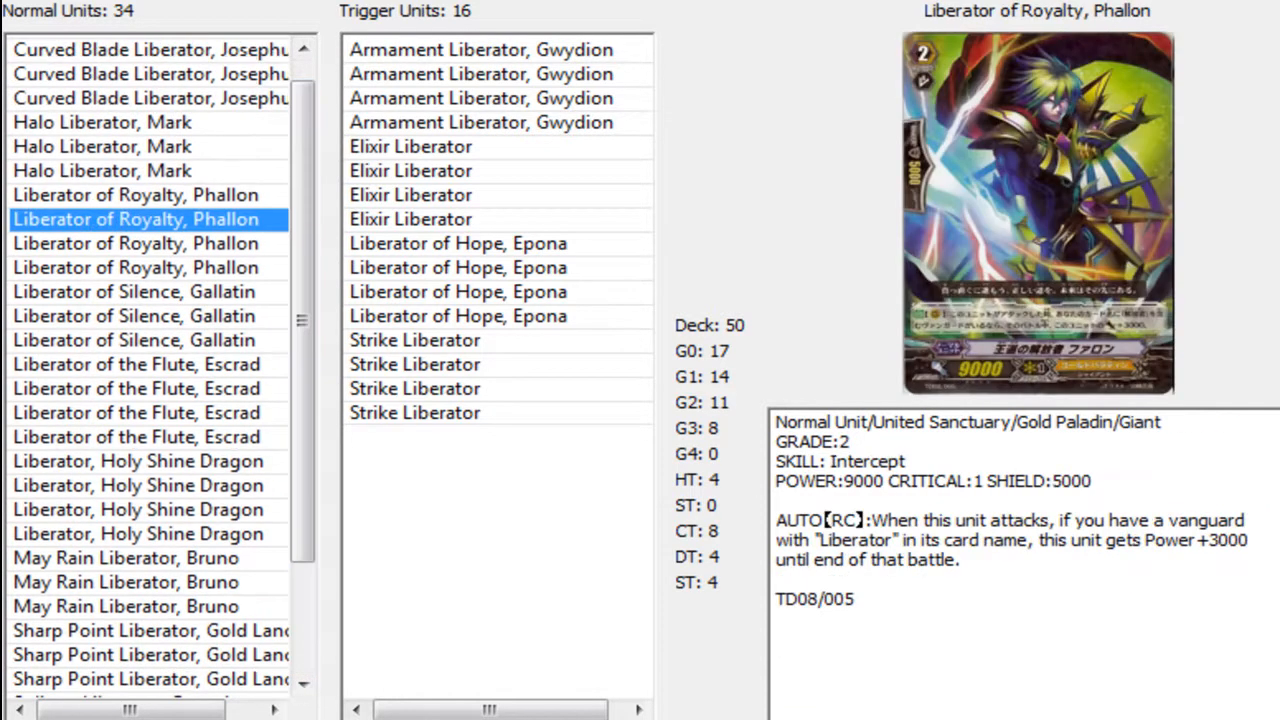
Preview Liberator of Royalty, Phallon, then Liberator of the Flute, Escrad, reading each skill text.
click(136, 268)
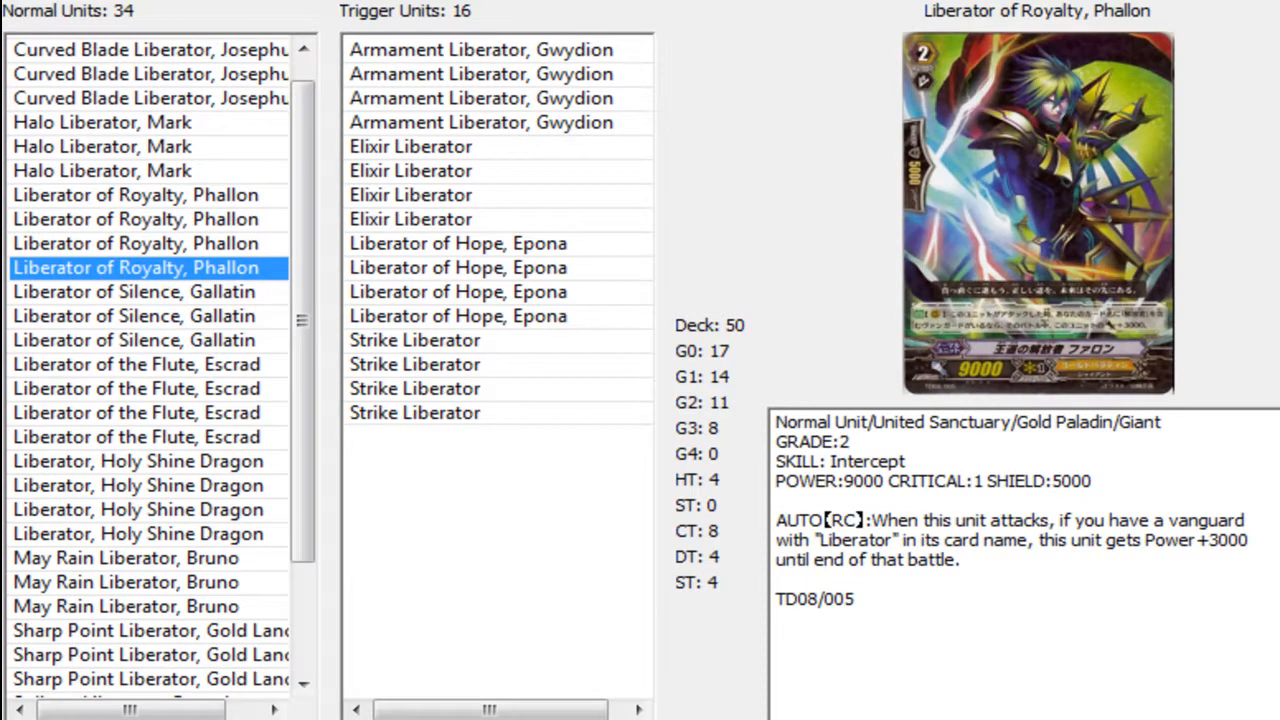
click(136, 196)
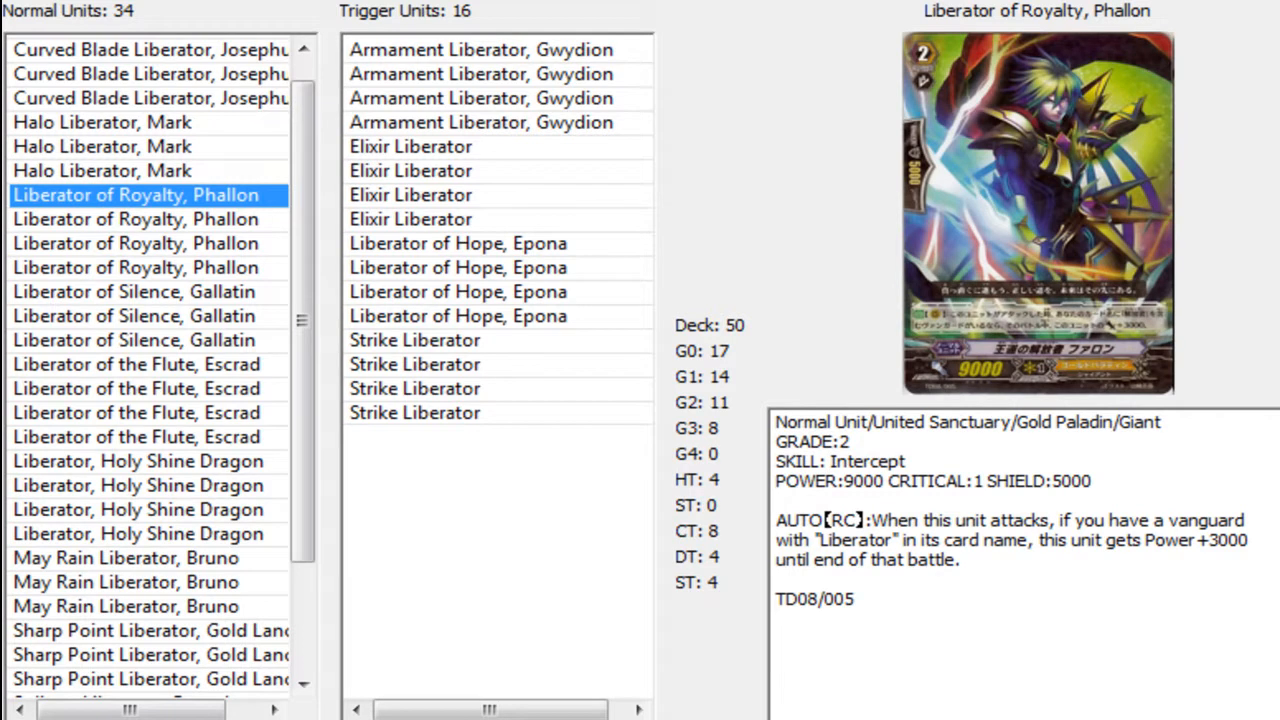
click(140, 388)
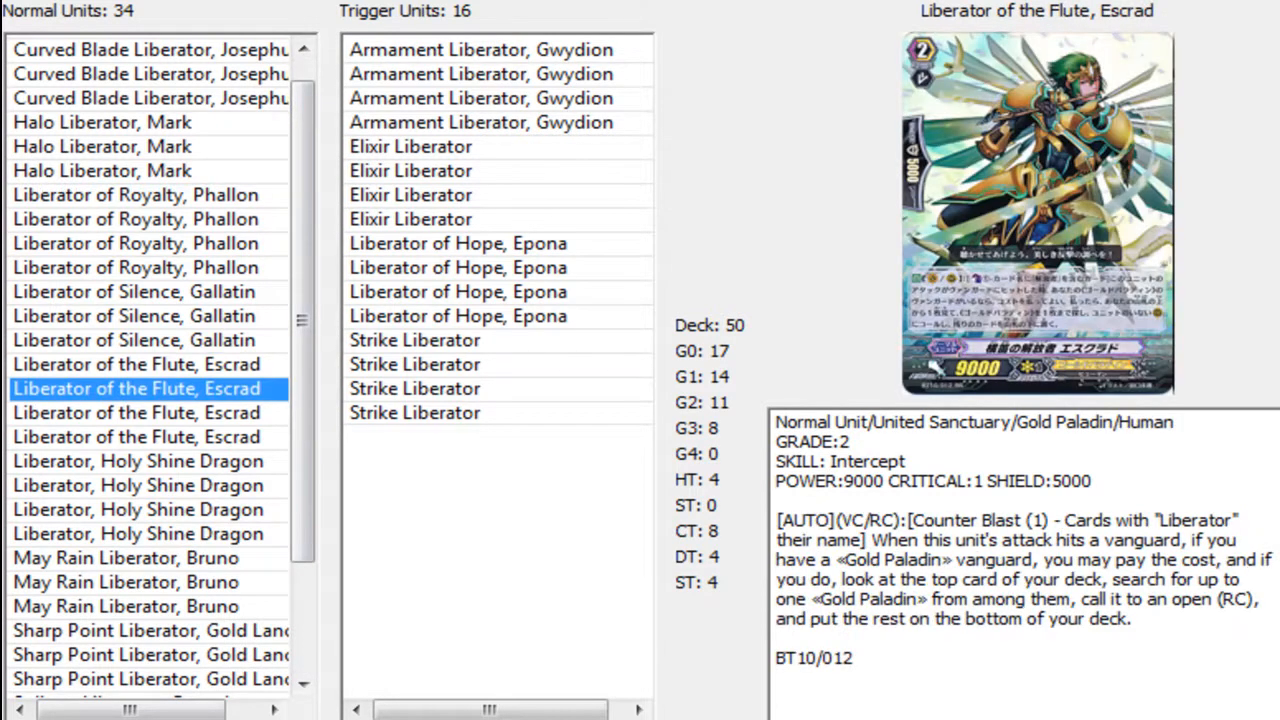
click(140, 364)
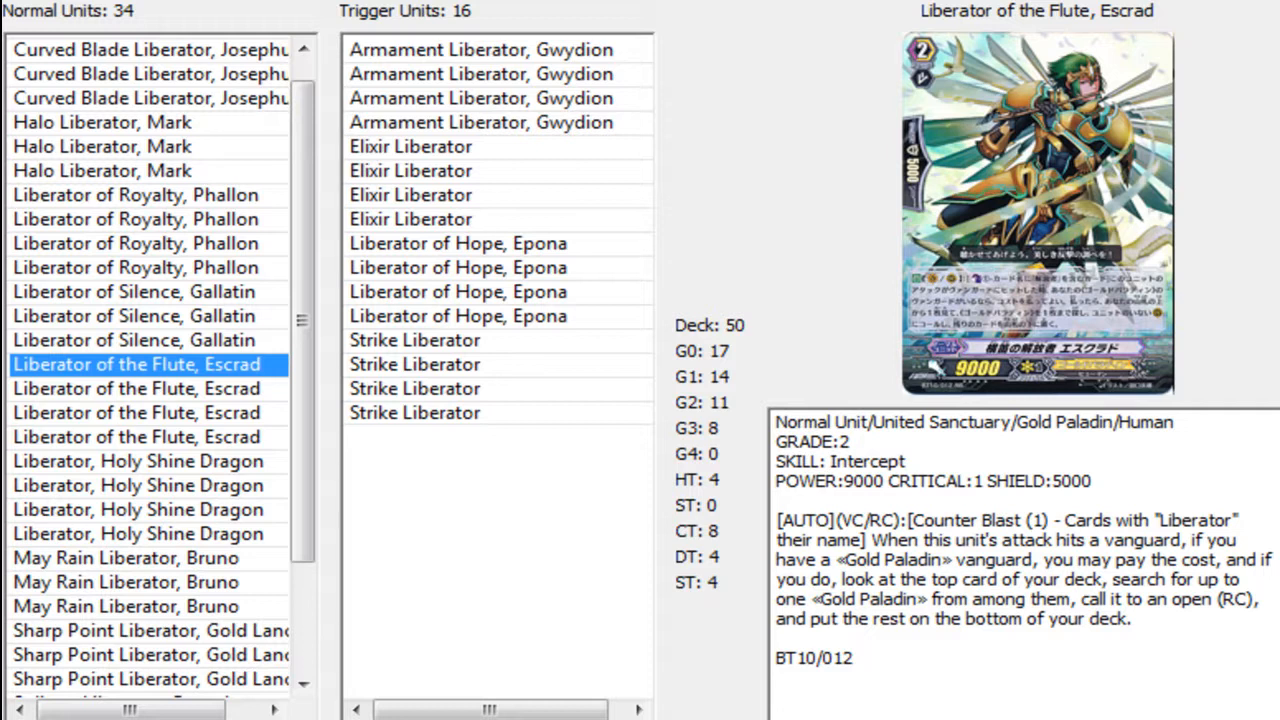
Review Liberator of Silence, Gallatin's details, then display Halo Liberator, Mark's card and skill text.
click(136, 340)
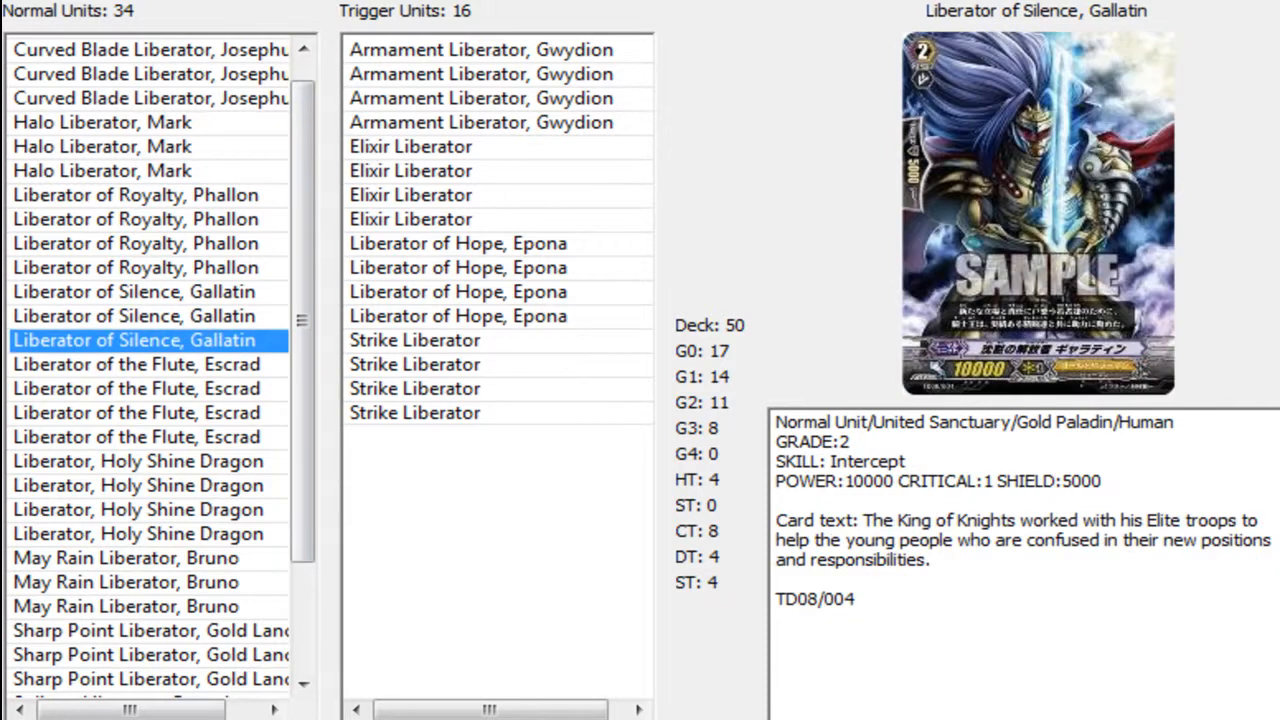
click(136, 292)
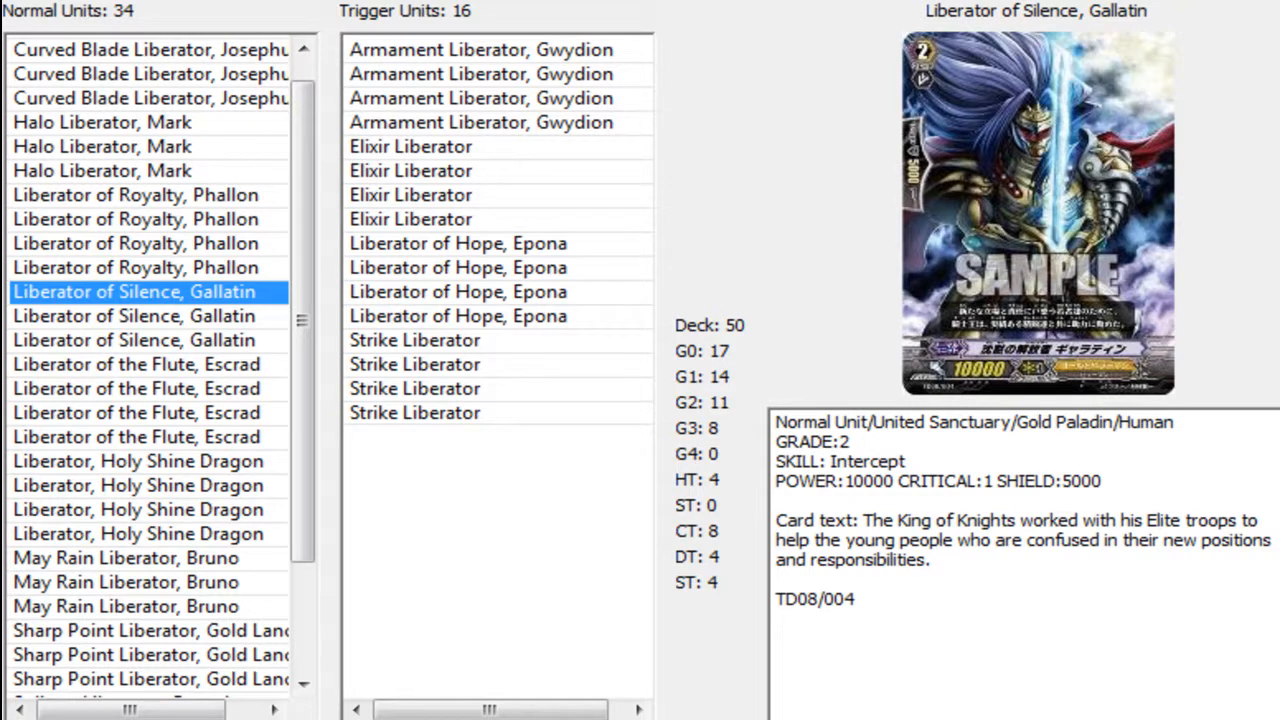
scroll(down, 3)
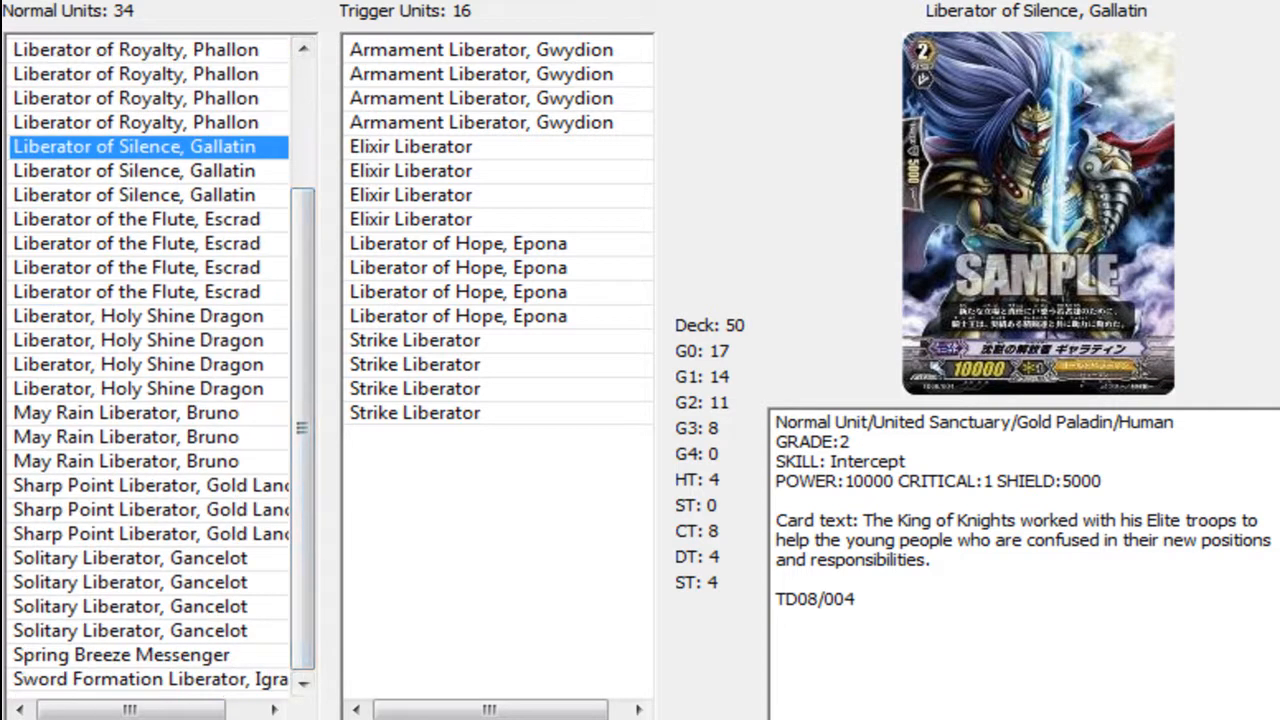
click(150, 680)
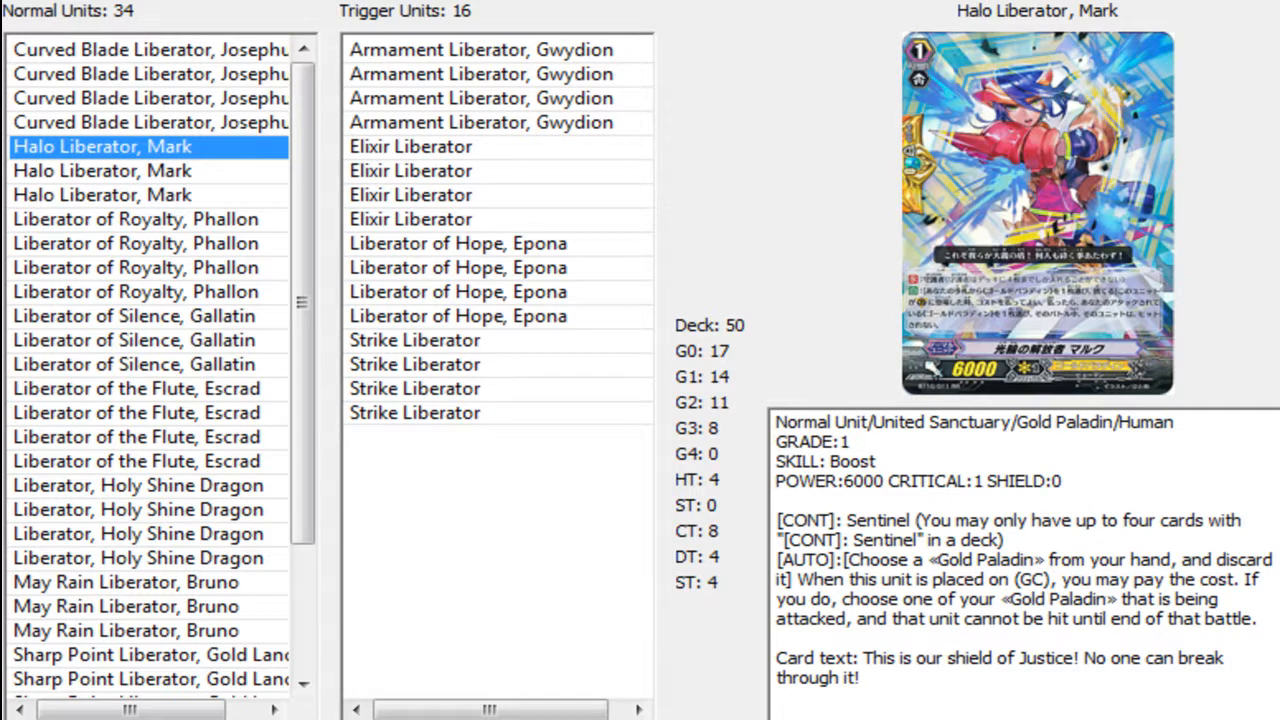
Display Curved Blade Liberator, Josephus's card image and skill text from the top of the list.
click(150, 48)
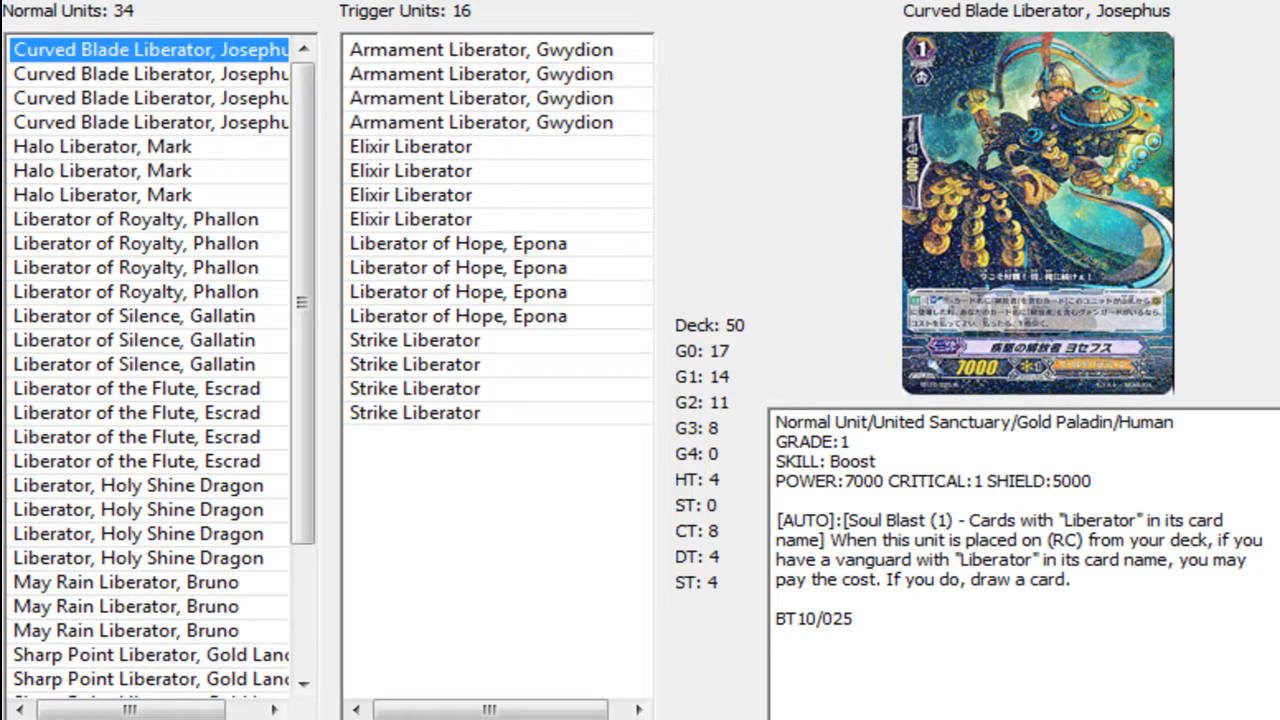
scroll(down, 3)
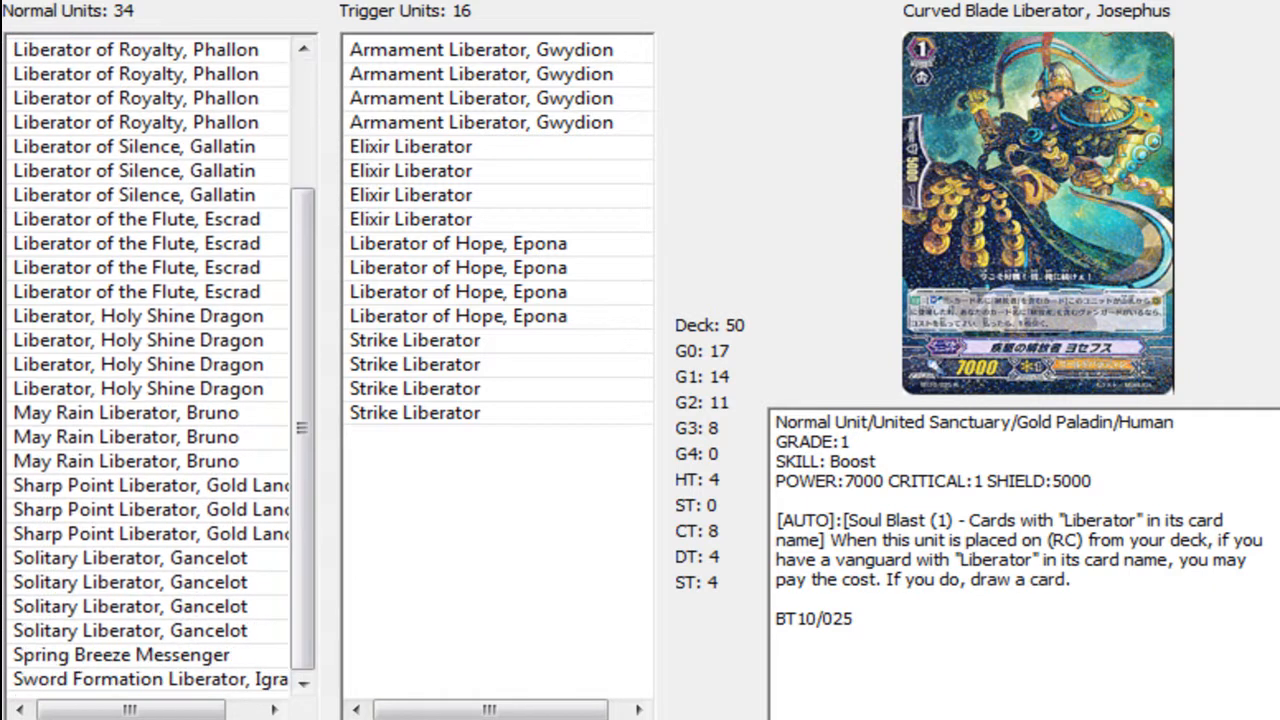
Review May Rain Liberator, Bruno's skill text, then display Sharp Point Liberator, Gold Lancer's details.
click(124, 460)
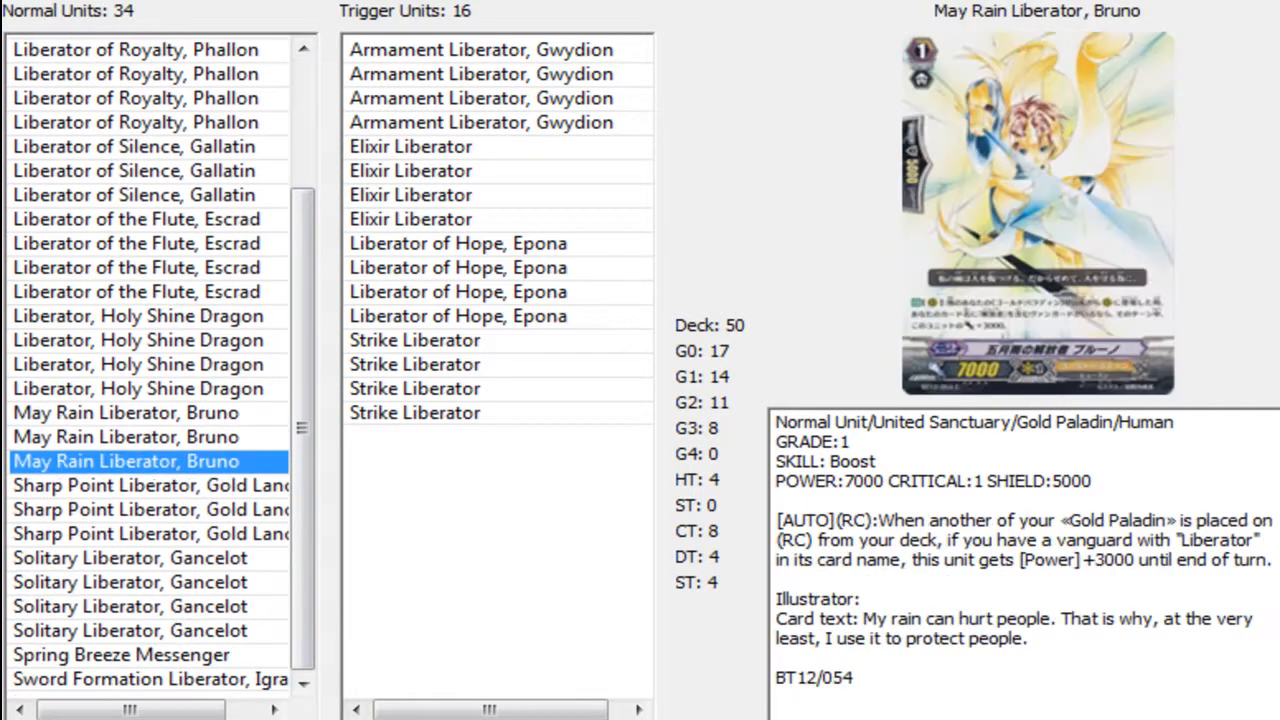
click(124, 412)
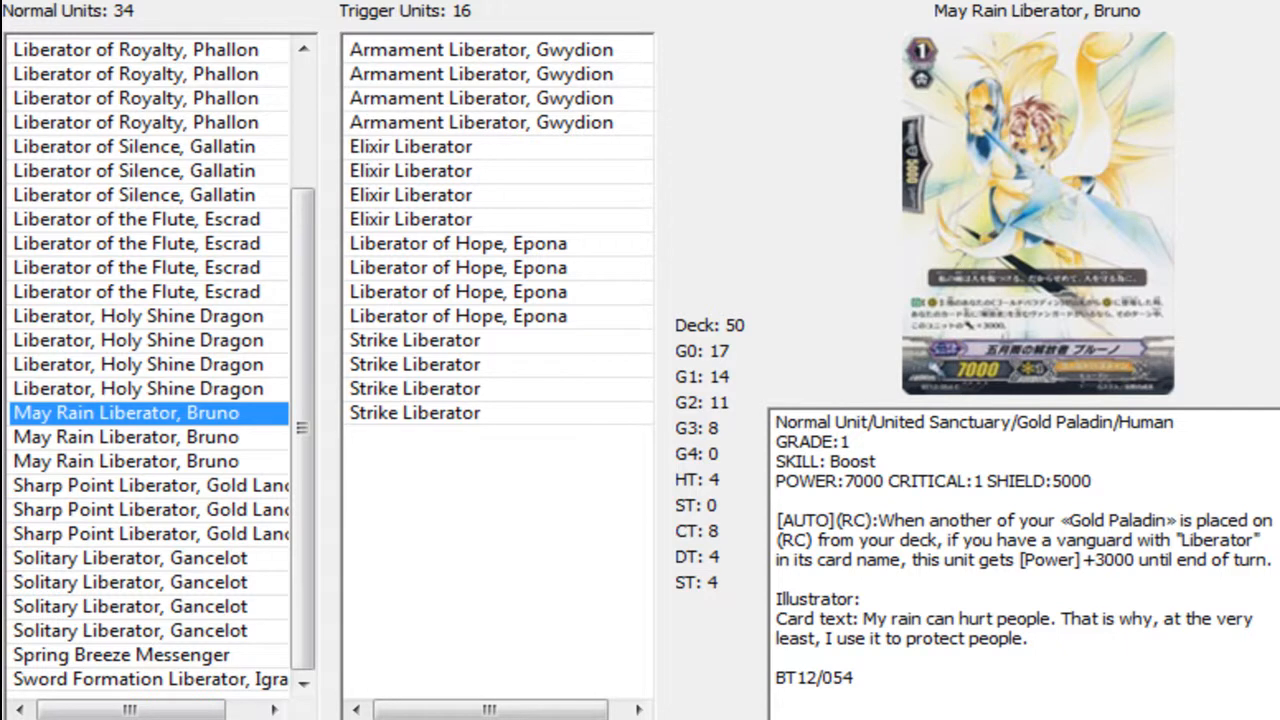
click(150, 510)
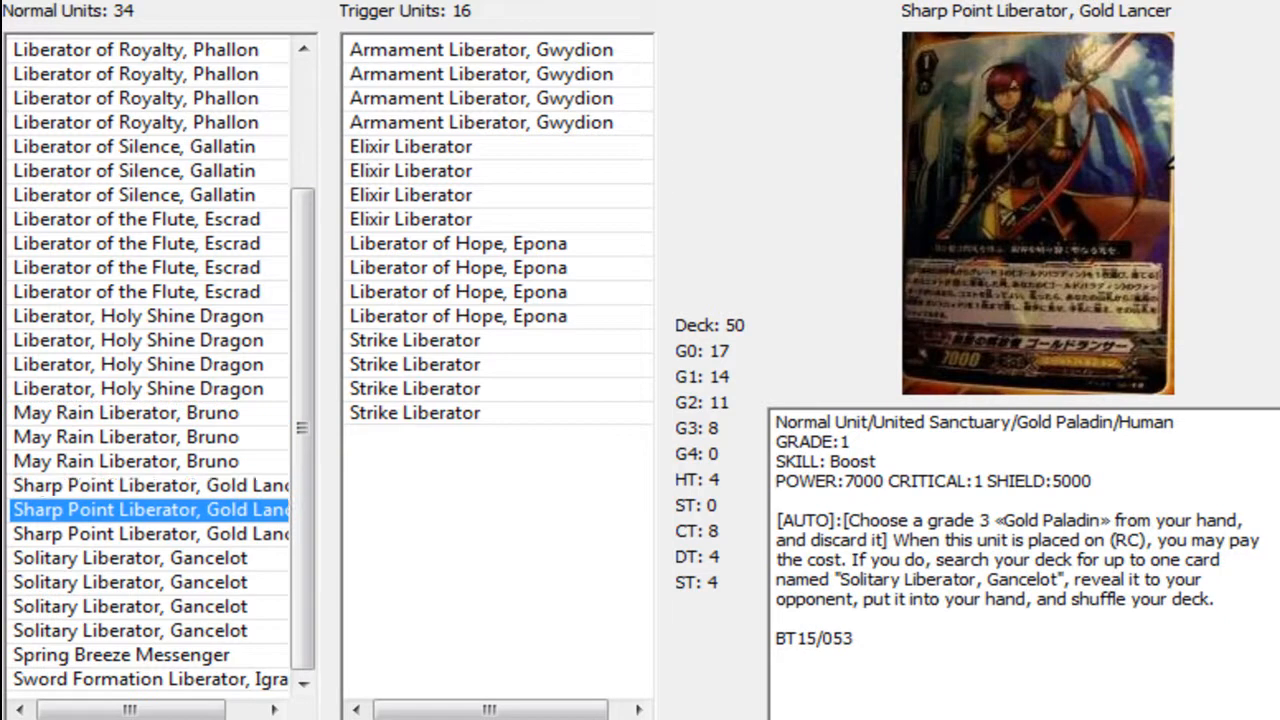
Review Gold Lancer again, then Strike Liberator, Armament Liberator, Gwydion and Elixir Liberator trigger details.
click(150, 486)
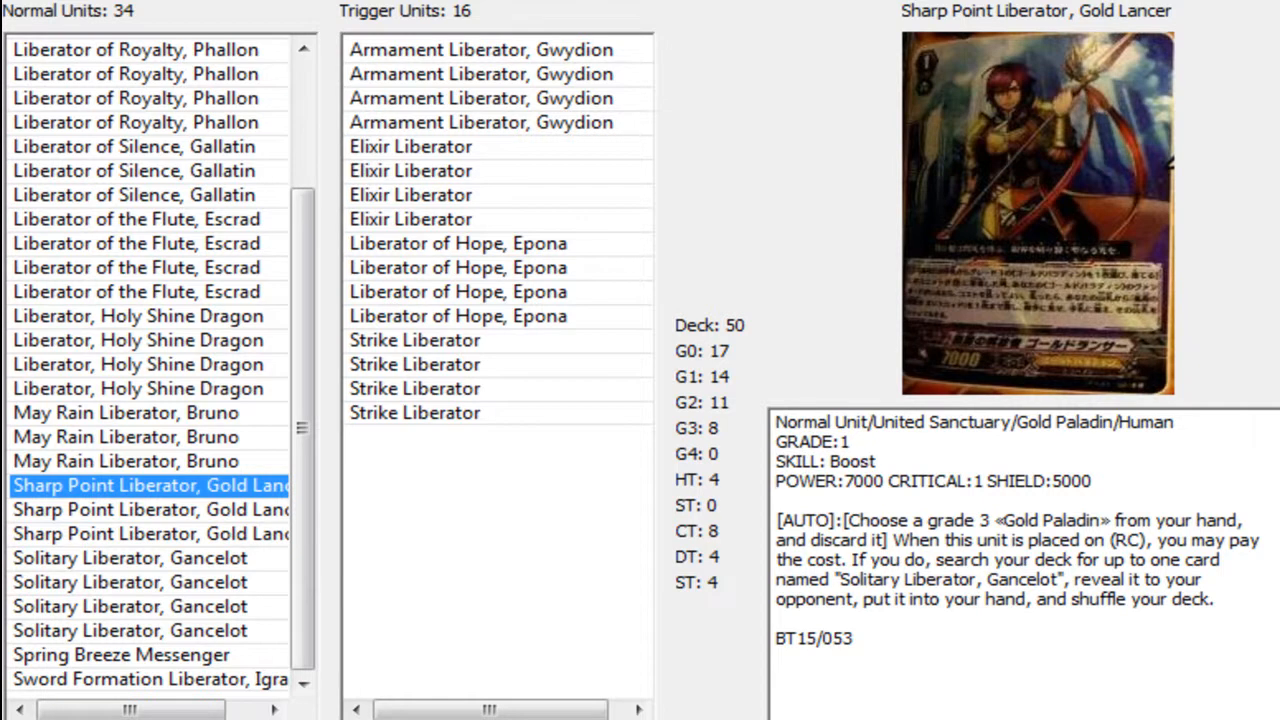
click(458, 316)
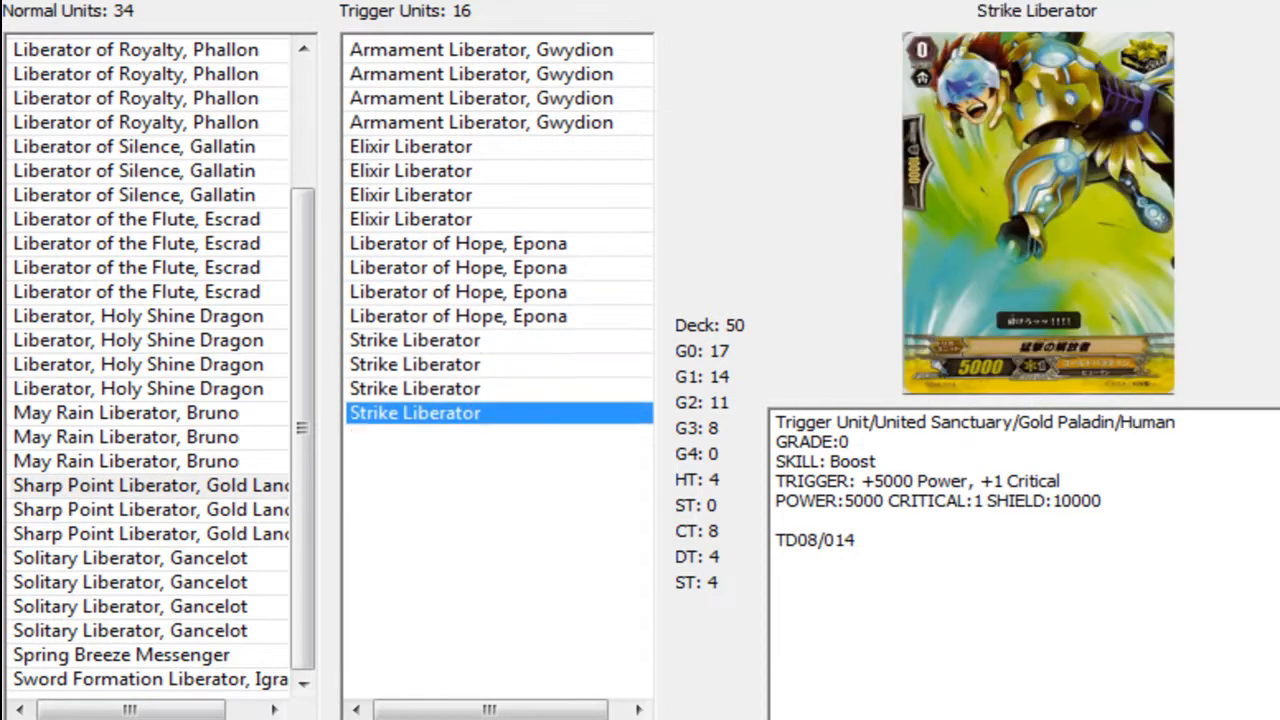
click(480, 48)
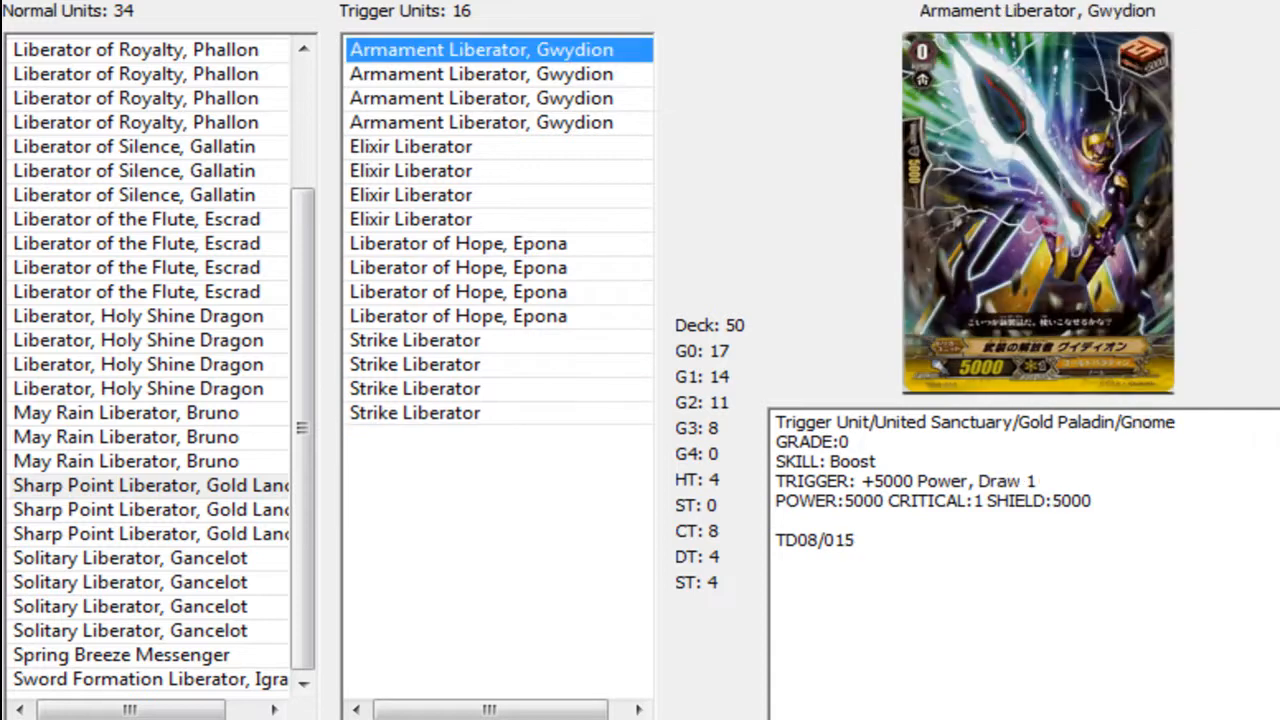
click(484, 122)
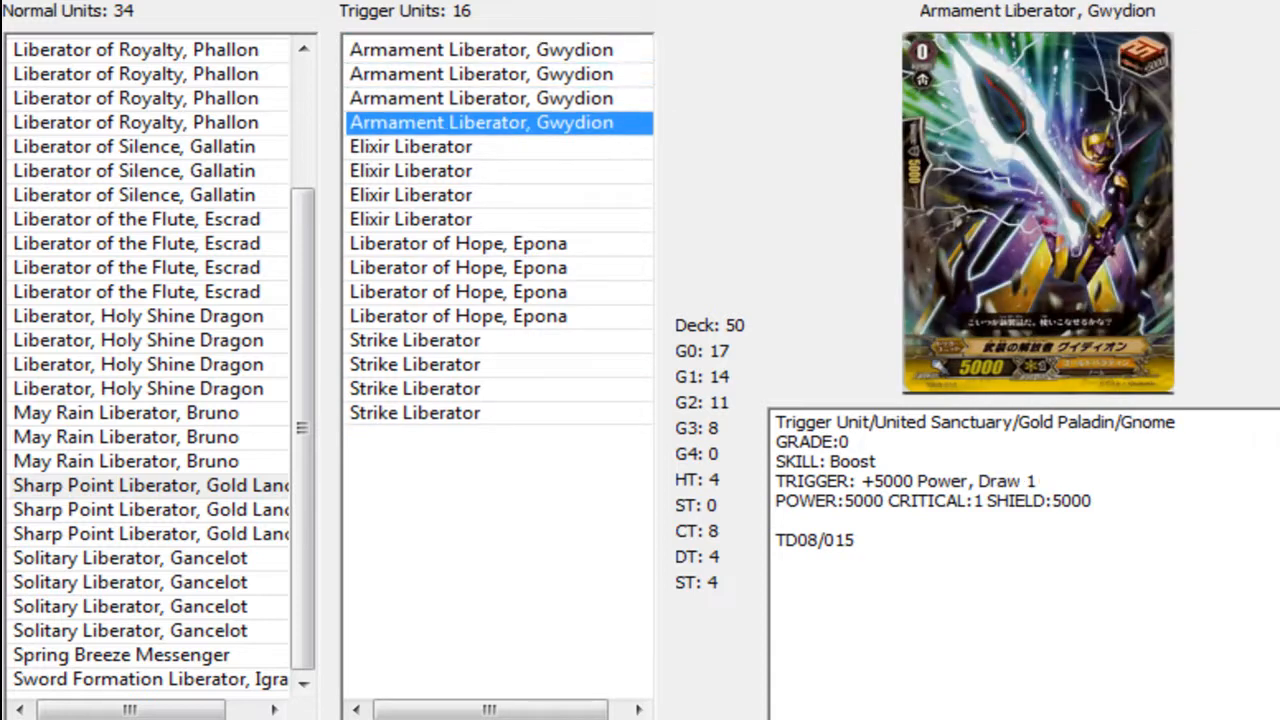
click(410, 196)
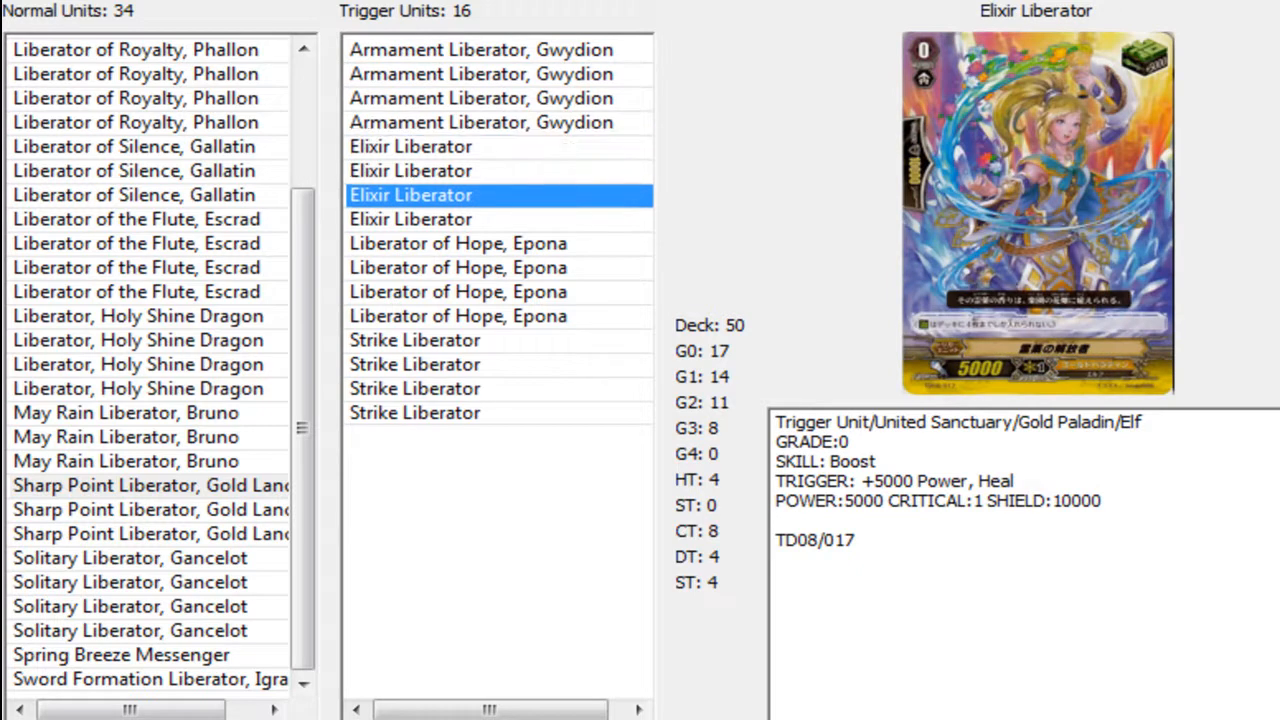